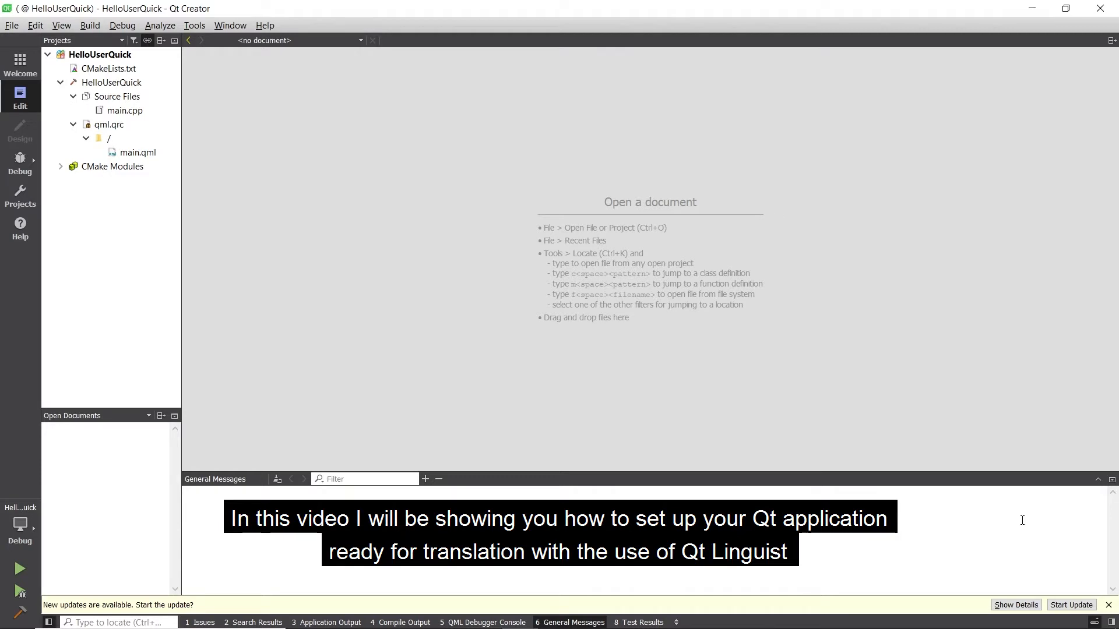
- Open a HelloUserQuick project file in the editor from the Projects tree
double_click(137, 152)
text(QObject::tr("This is a test");)
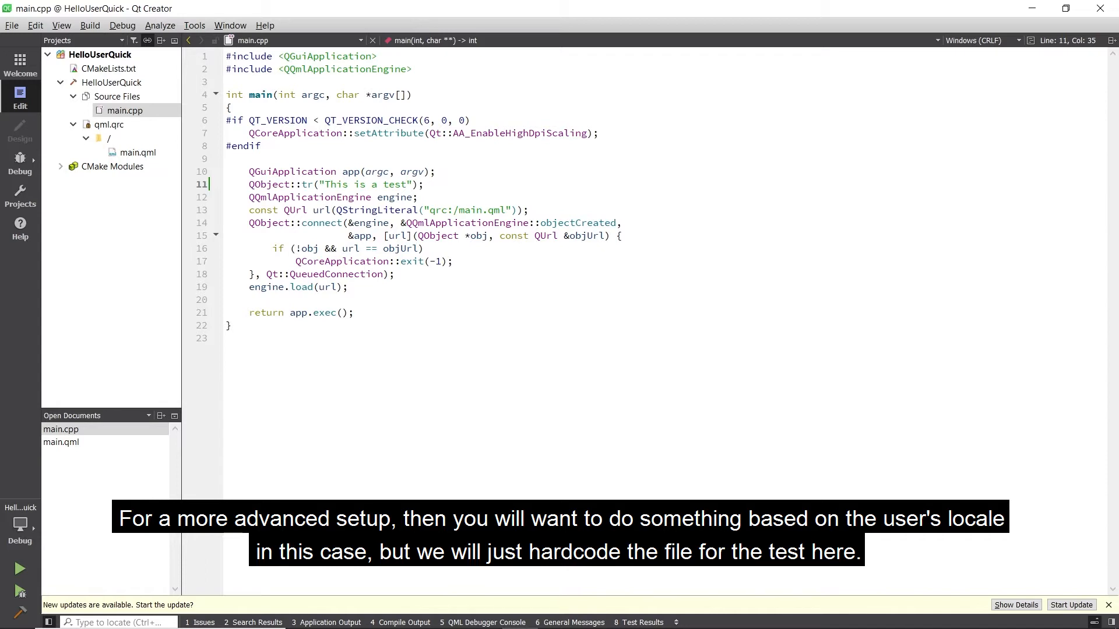
- Add an #include directive for <QTranslator> at the top of main.cpp
text(#i)
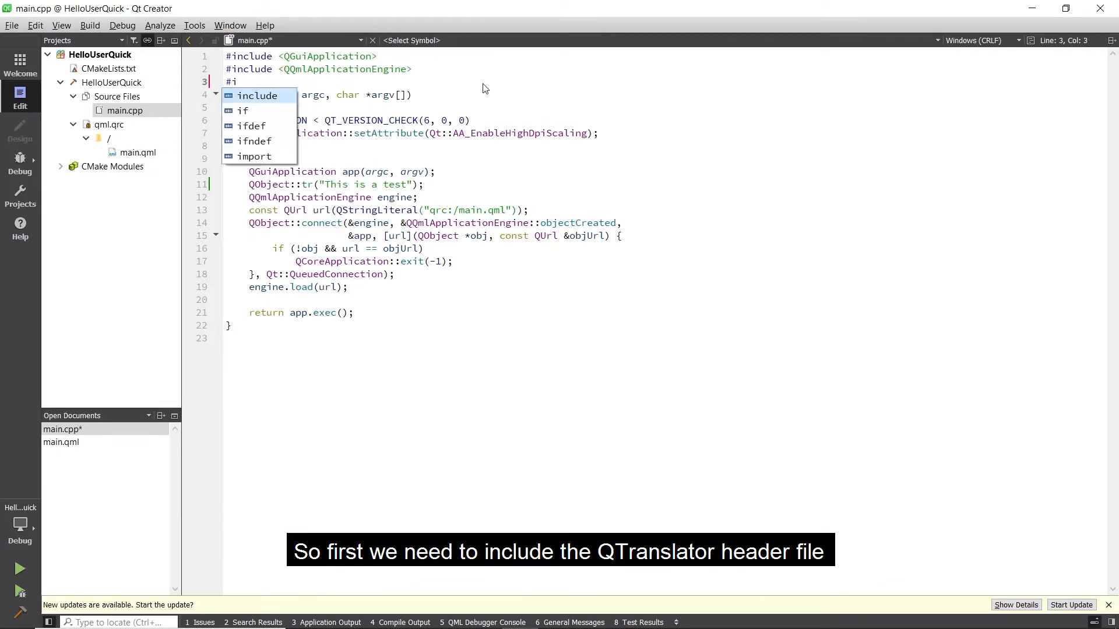
click(109, 67)
text(qt_create_translation(QM_FILES )
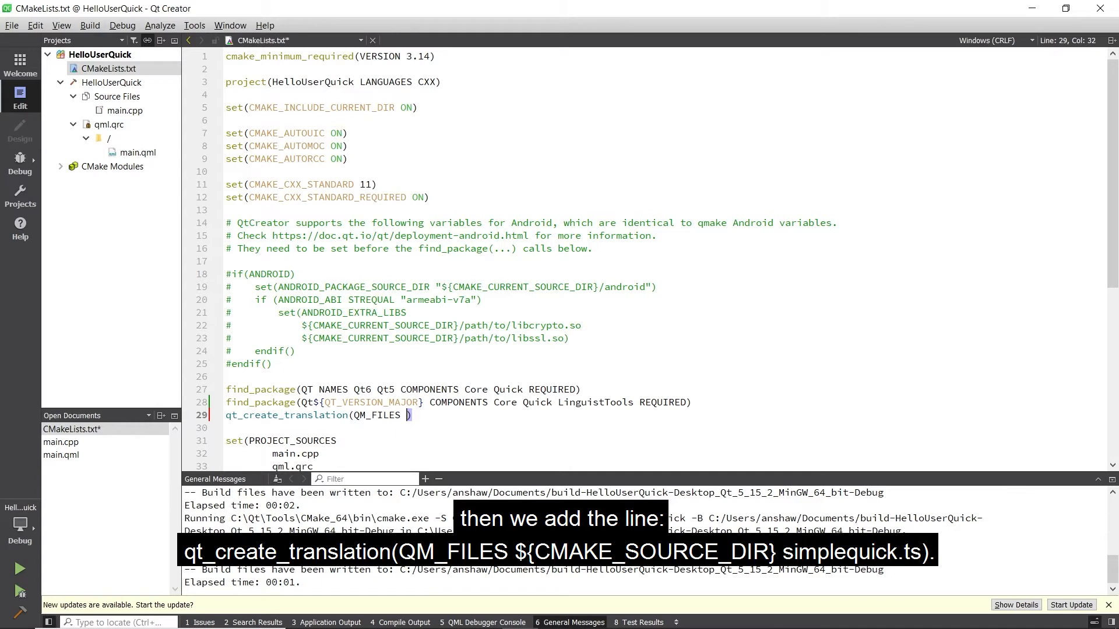
- Write the qt_create_translation rule with ${CMAKE_SOURCE_DIR} as the source directory
text(${CMAKE_SOURCE_DIR} simplequick.ts)
text(${QM_FILES)
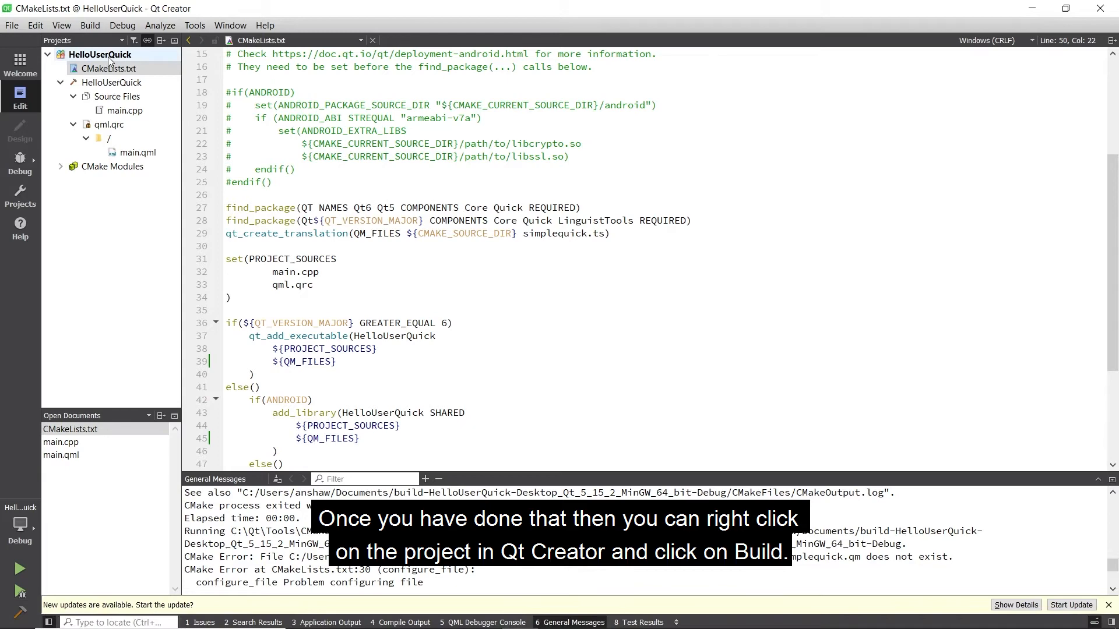
- Begin a configure_file line below the qt_create_translation rule
text(con)
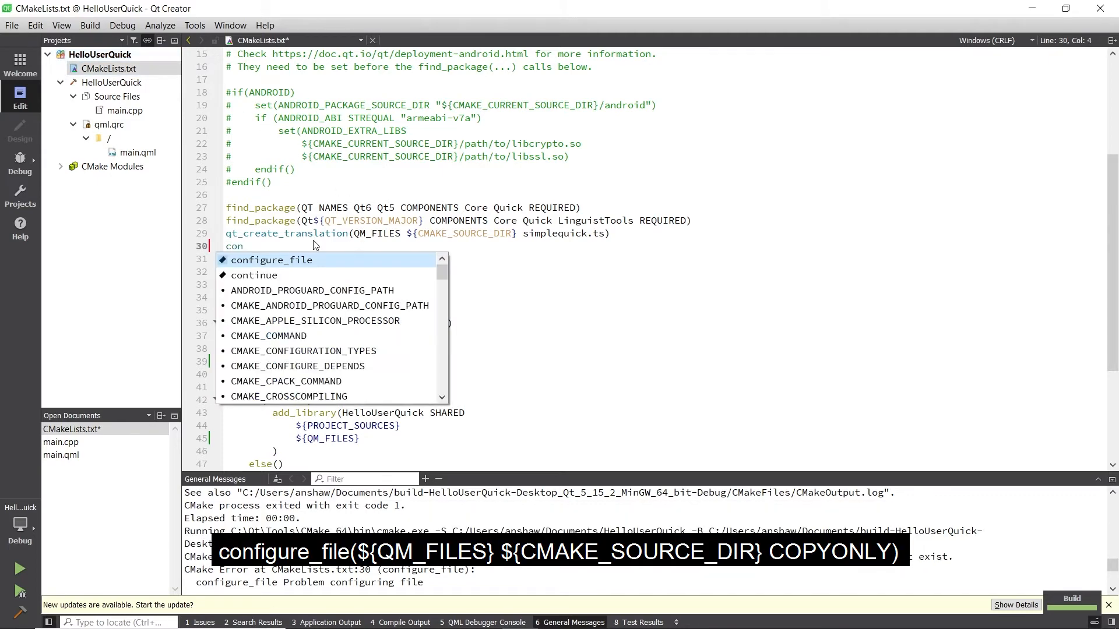